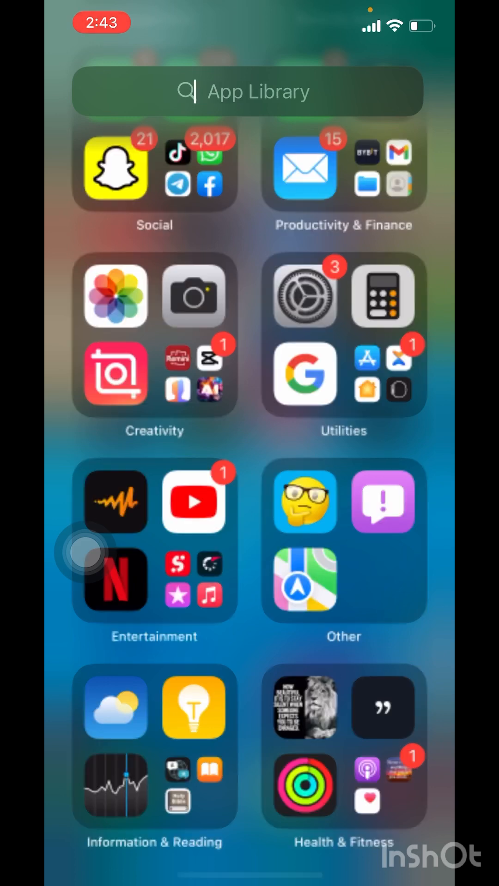
{"action": "type", "text": "God"}
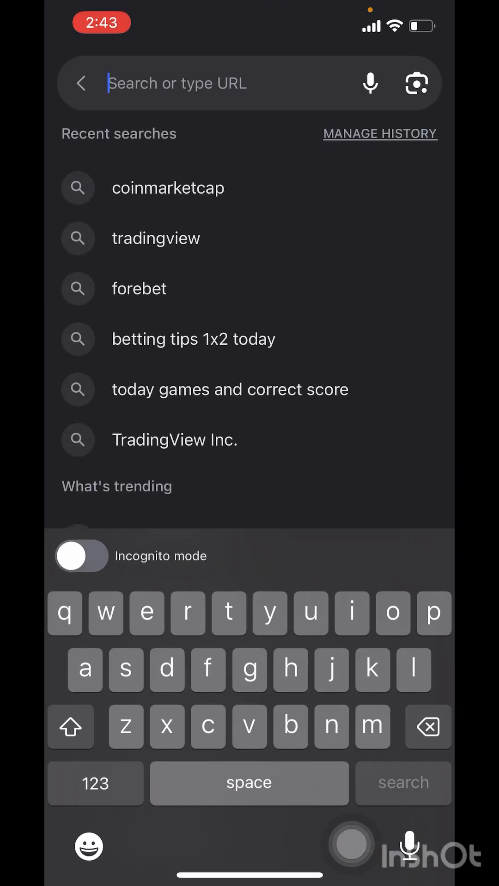
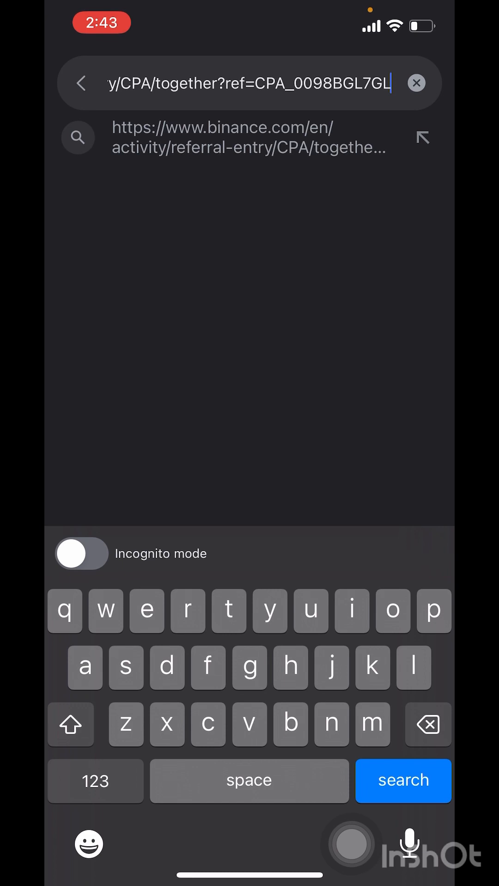
- Load the referral page, accept the invite, and choose sign-up with email or phone
{"action": "left_click", "coordinate": [402, 781]}
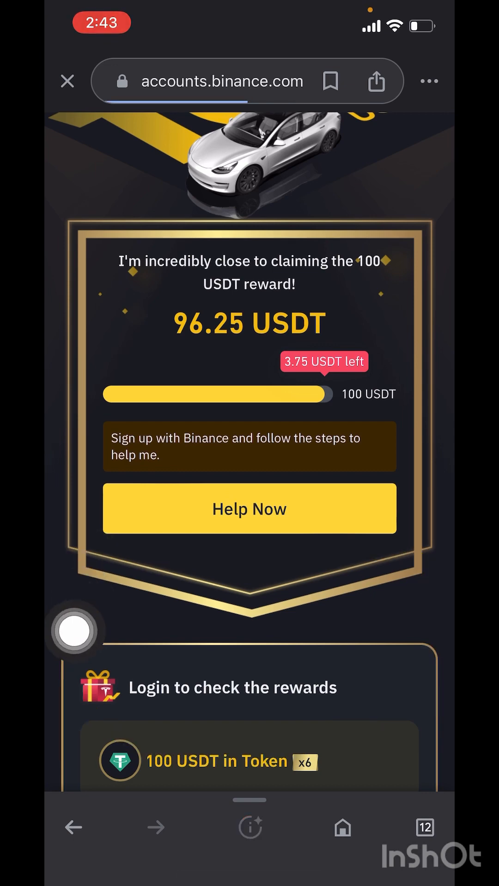
{"action": "left_click", "coordinate": [249, 507]}
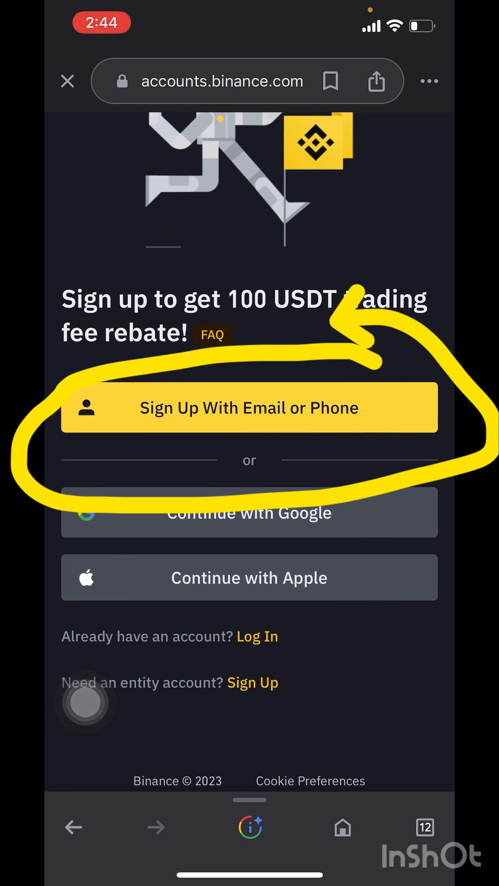
{"action": "left_click", "coordinate": [249, 408]}
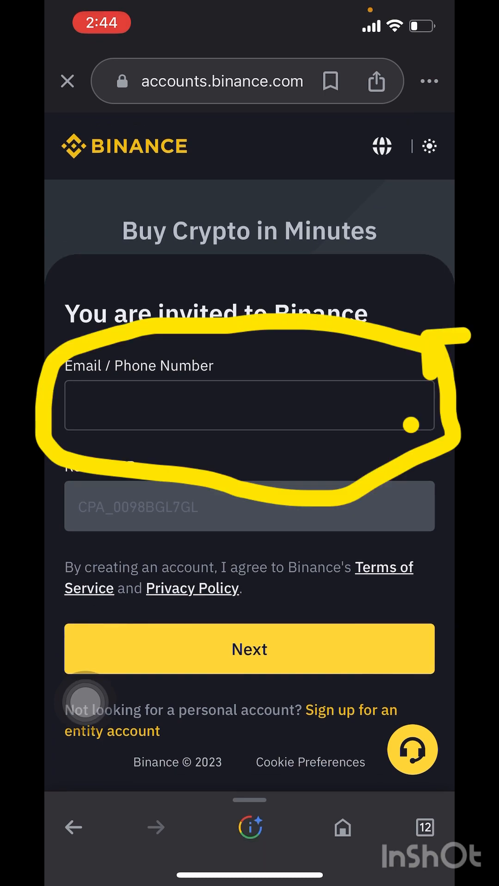
- Enter the Ghana +233 phone number on the sign-up form and submit it
{"action": "left_click", "coordinate": [248, 406]}
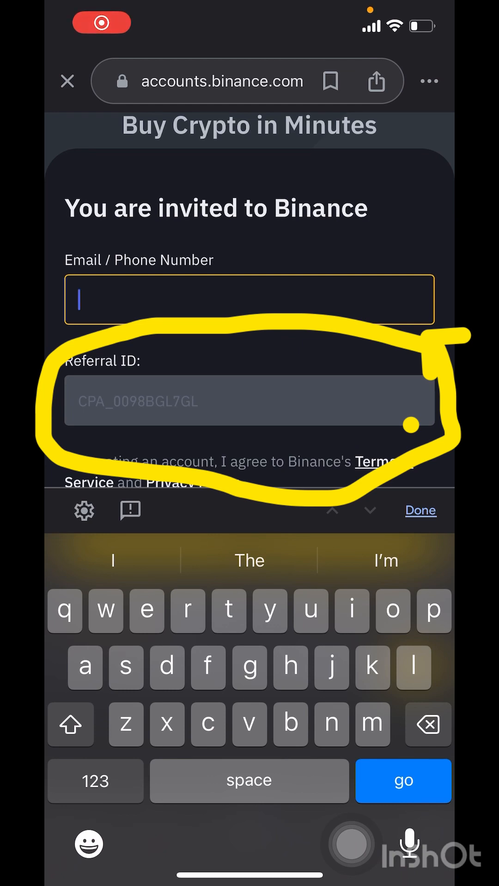
{"action": "left_click", "coordinate": [95, 781]}
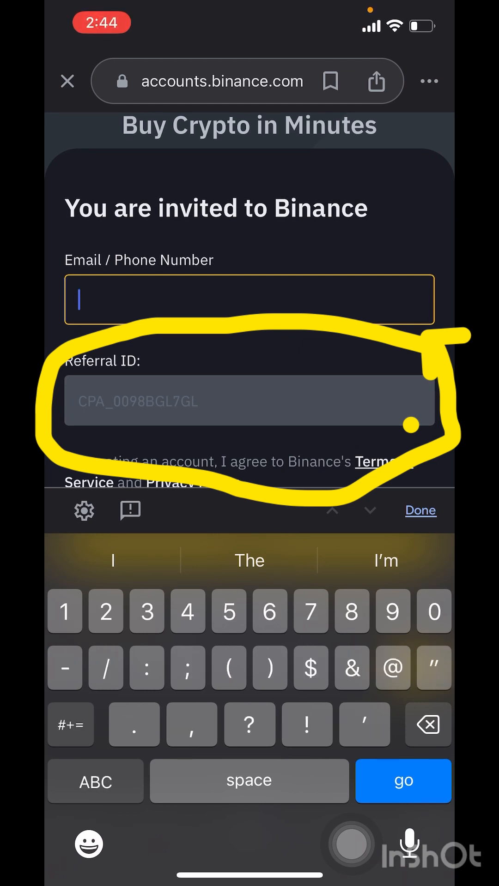
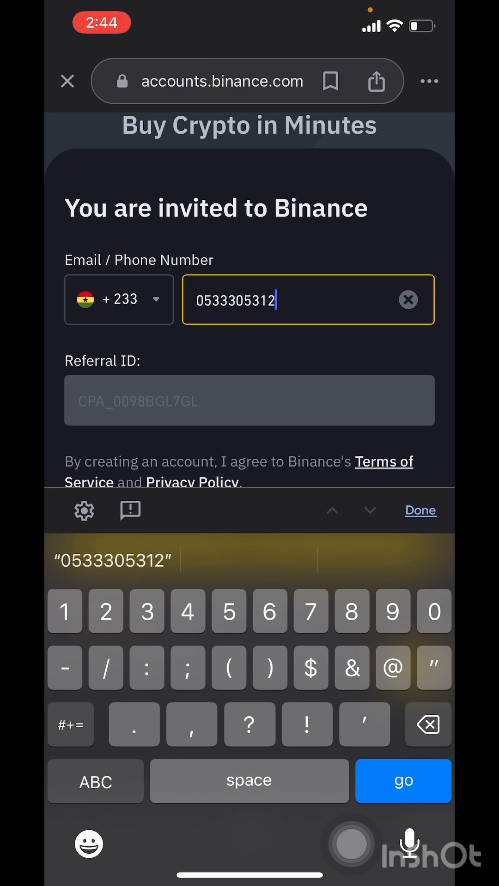
{"action": "left_click", "coordinate": [95, 781]}
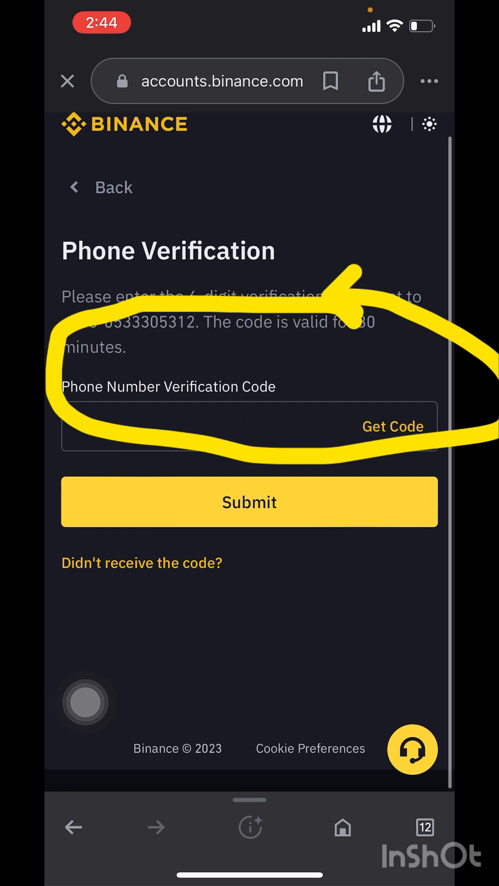
- Request the SMS code and submit it to verify the phone number
{"action": "left_click", "coordinate": [393, 426]}
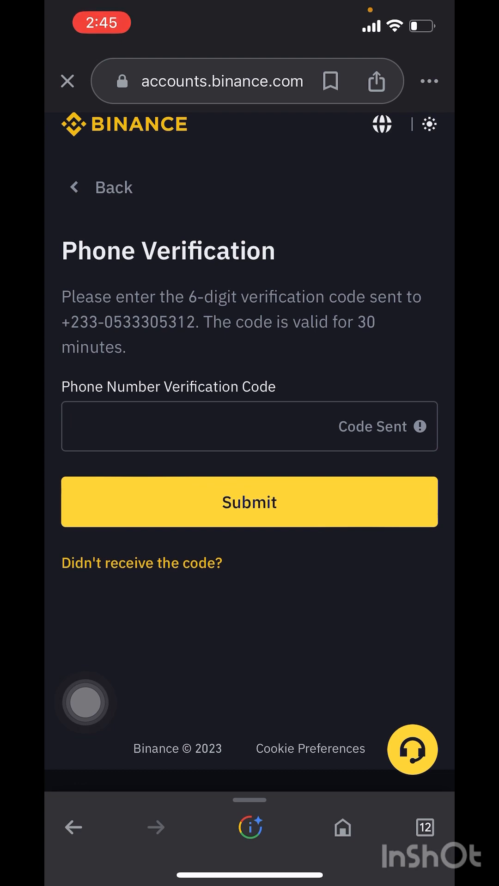
{"action": "left_click", "coordinate": [249, 426]}
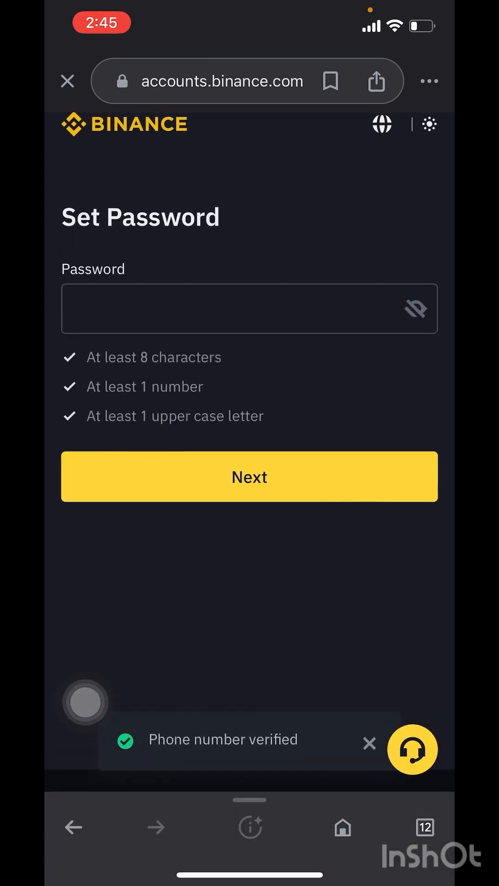
- Enter and reveal a compliant account password, then submit it to create the account
{"action": "left_click", "coordinate": [248, 310]}
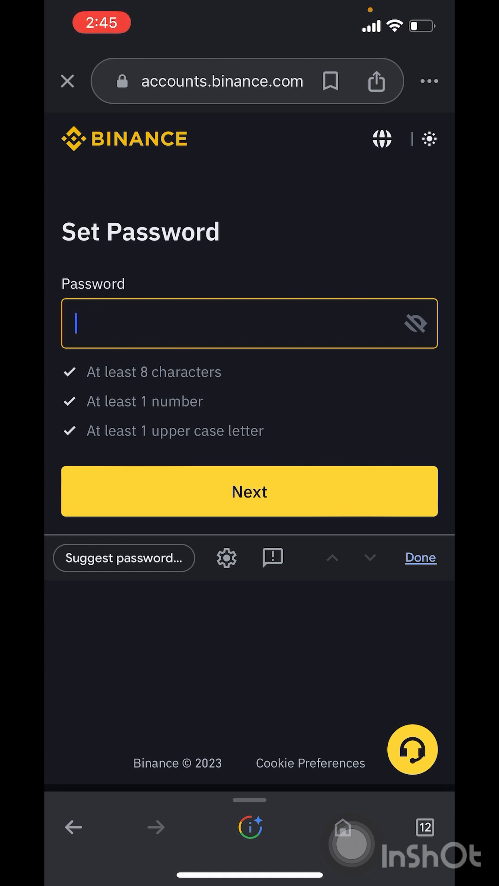
{"action": "type", "text": "*"}
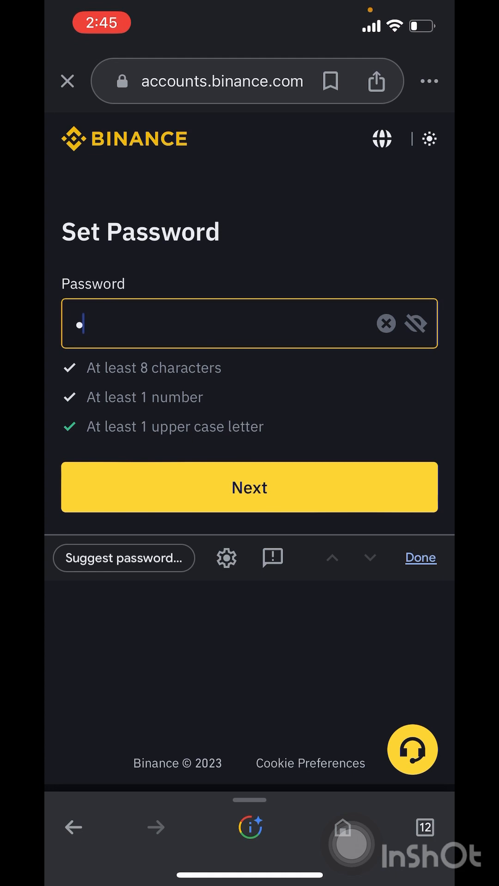
{"action": "type", "text": "•"}
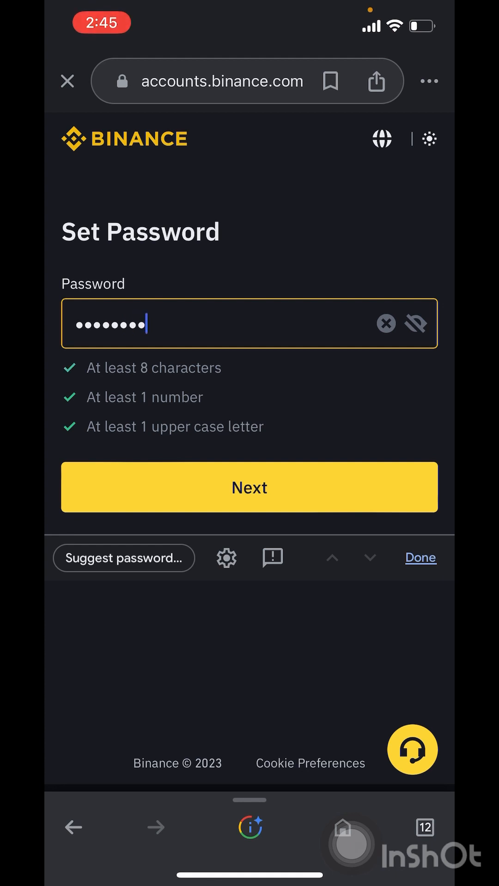
{"action": "left_click", "coordinate": [415, 323]}
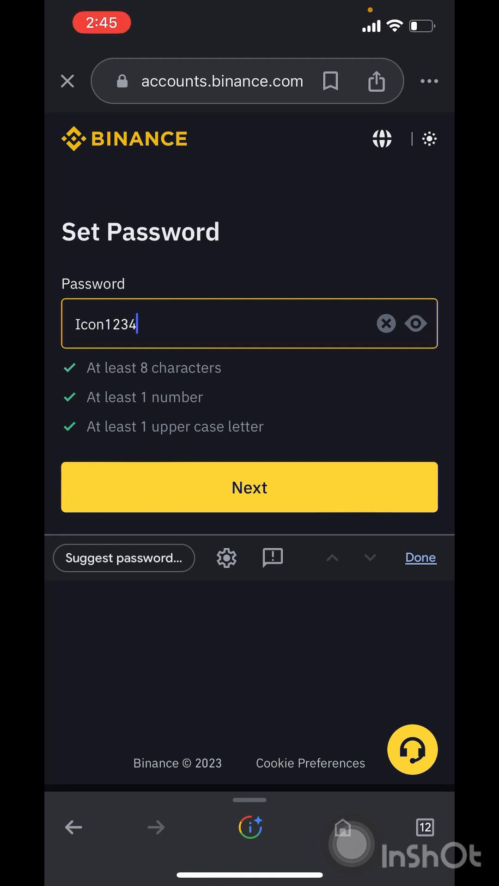
{"action": "left_click", "coordinate": [419, 558]}
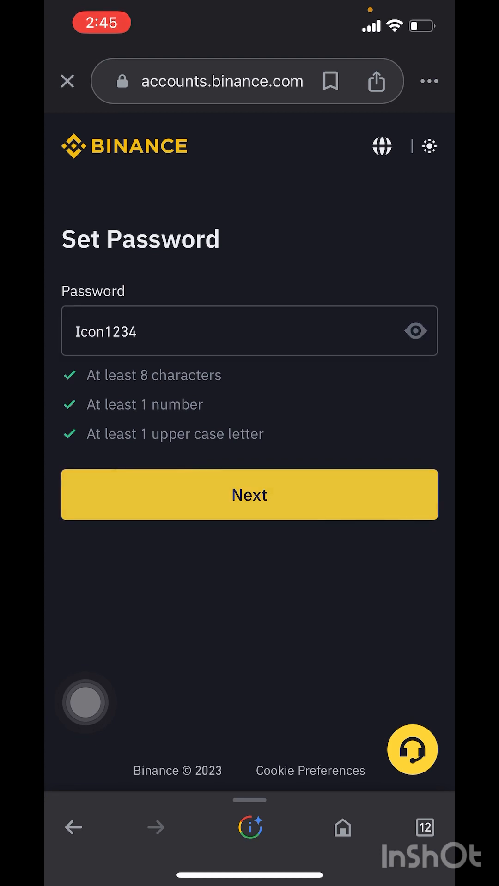
{"action": "left_click", "coordinate": [248, 494]}
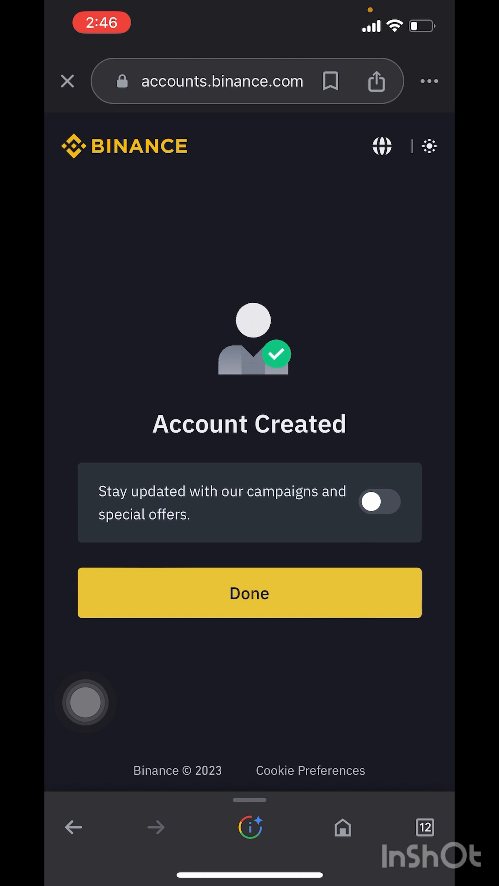
- Close the Account Created screen and begin logging into the Binance app
{"action": "left_click", "coordinate": [249, 593]}
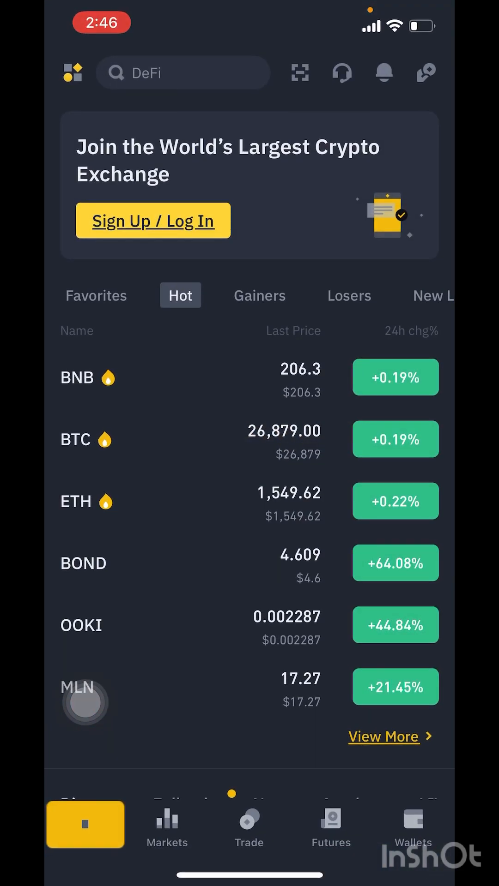
{"action": "left_click", "coordinate": [153, 221]}
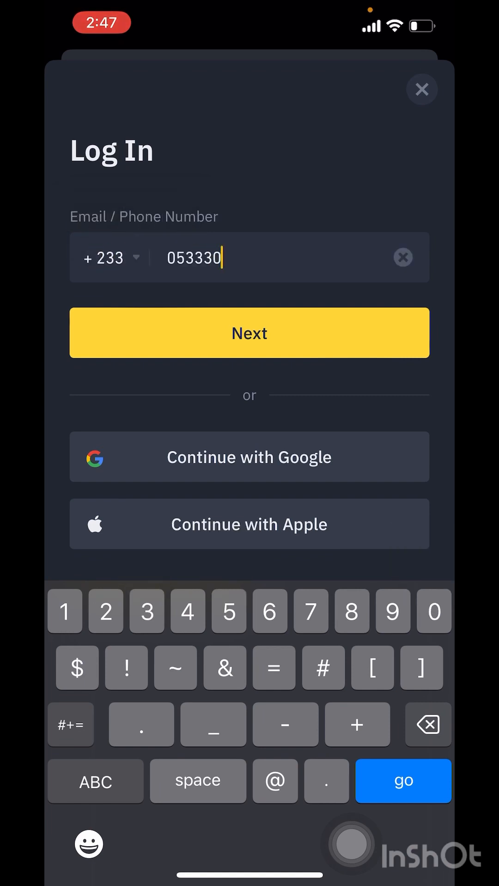
- Finish the +233 phone number and submit it with the account password
{"action": "type", "text": "5312"}
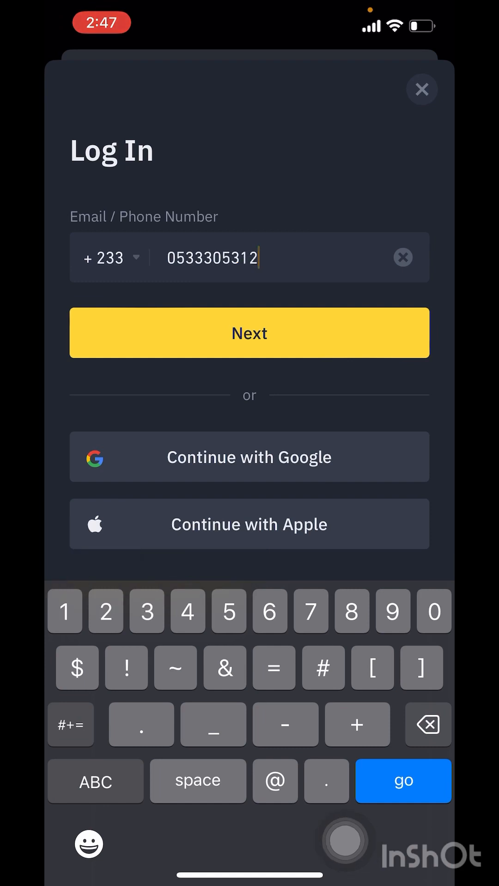
{"action": "left_click", "coordinate": [249, 333]}
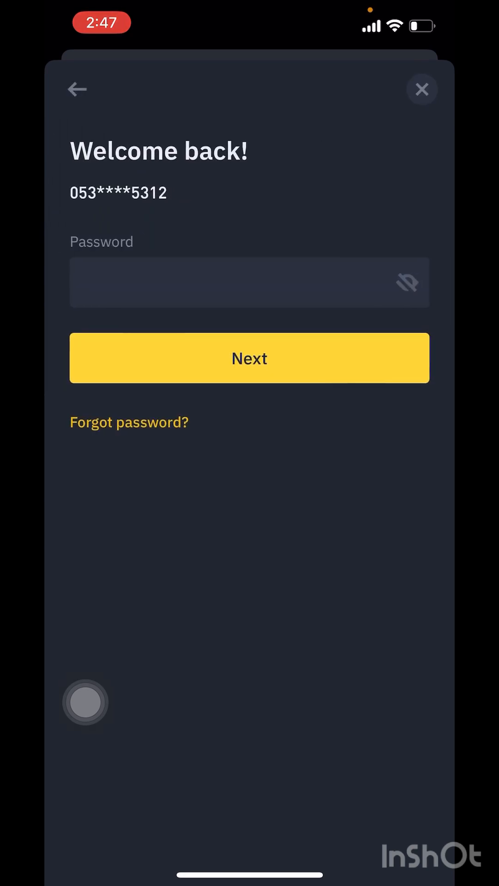
{"action": "type", "text": "••"}
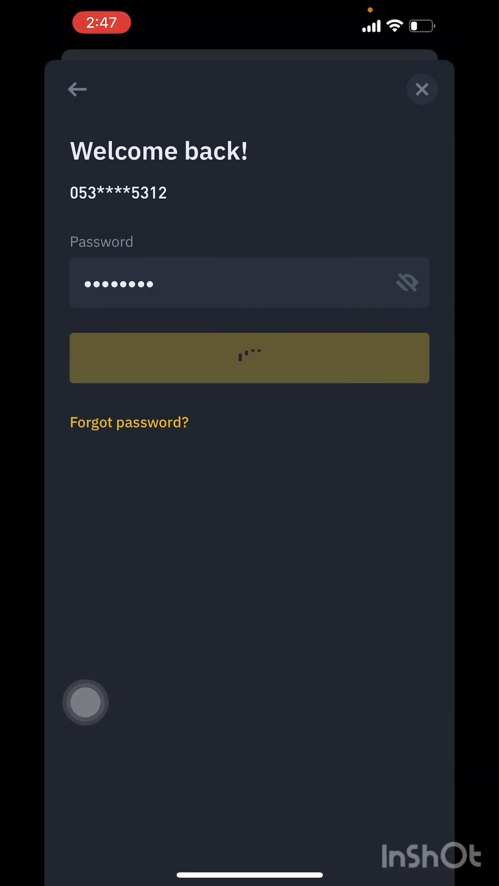
{"action": "left_click", "coordinate": [249, 358]}
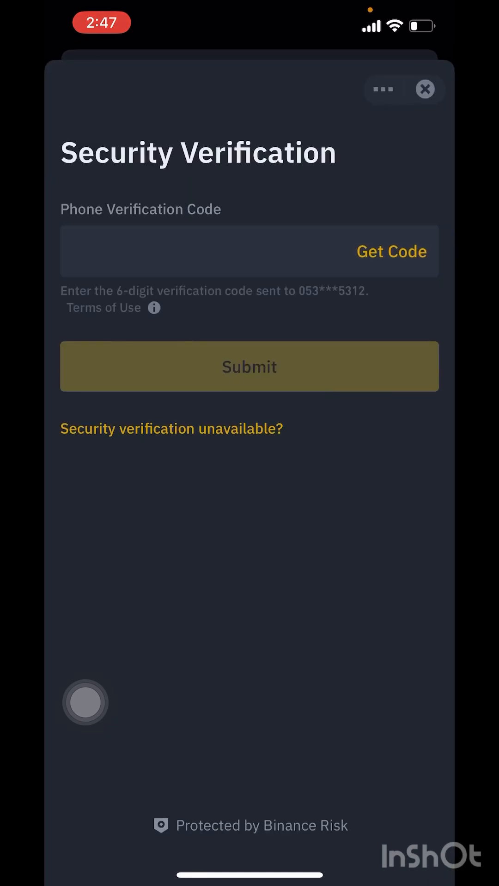
- Request the login code and submit the six-digit phone verification code
{"action": "left_click", "coordinate": [390, 251]}
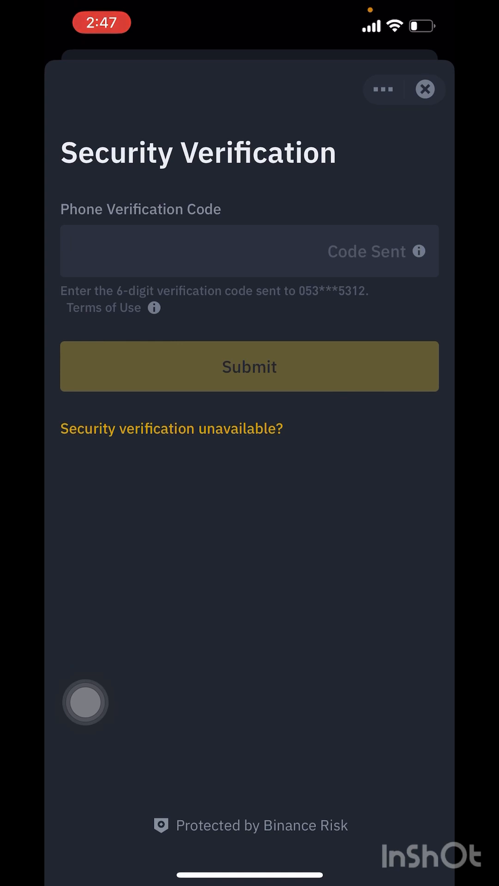
{"action": "type", "text": "3"}
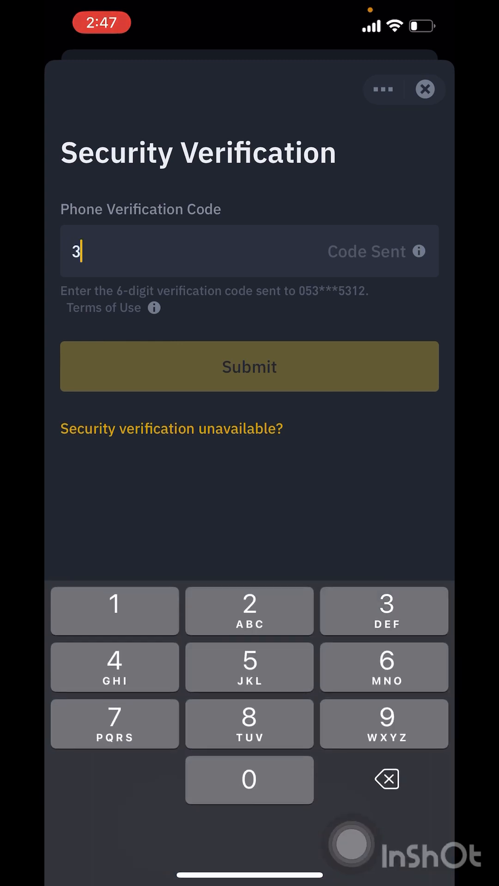
{"action": "left_click", "coordinate": [384, 667]}
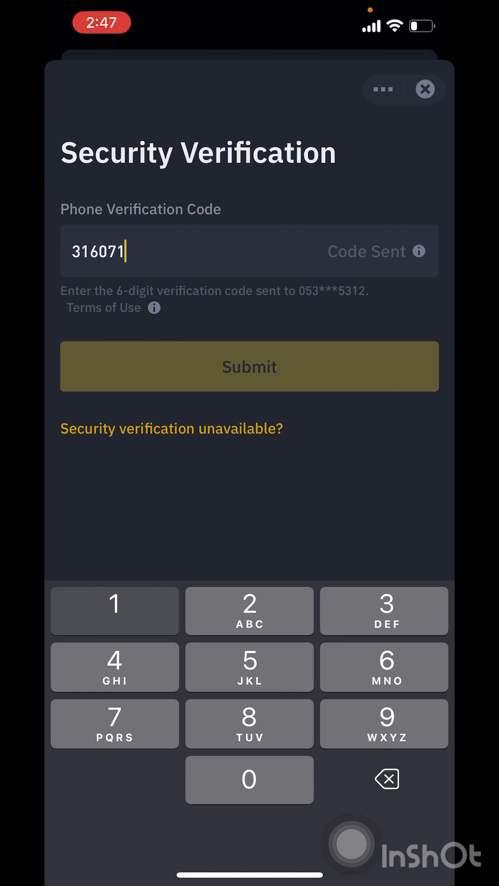
{"action": "left_click", "coordinate": [248, 367]}
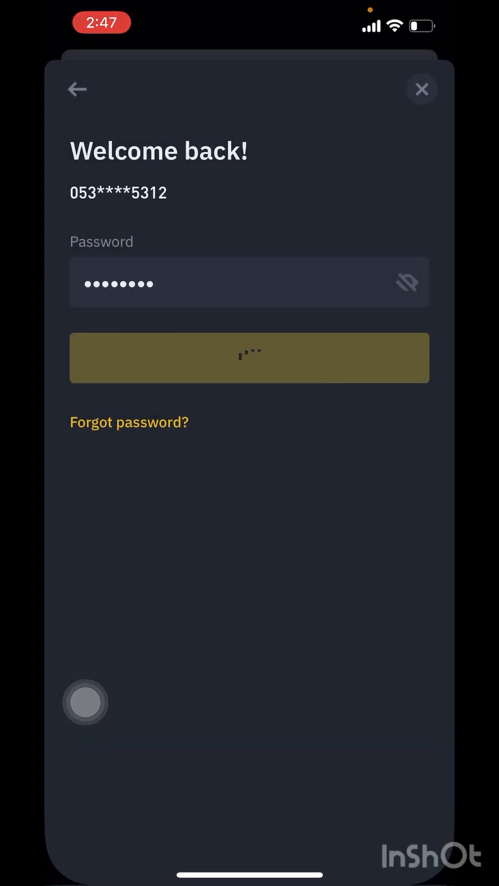
{"action": "left_click", "coordinate": [249, 357]}
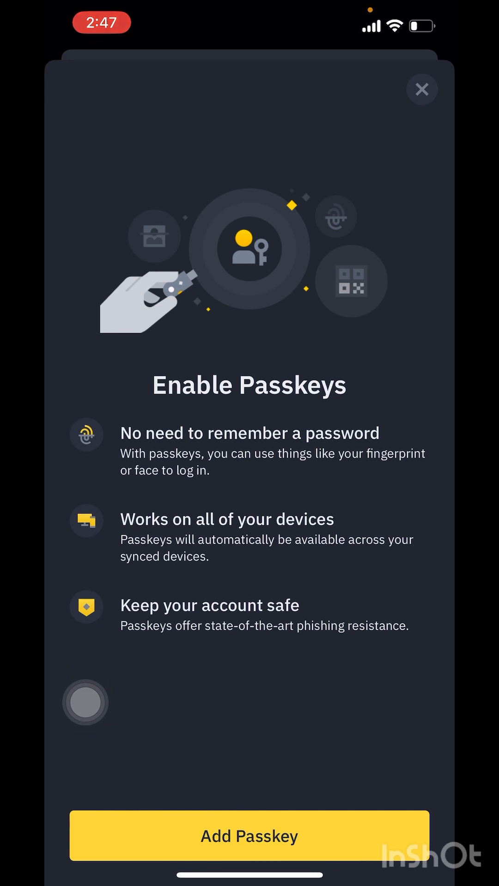
- Close the Enable Passkeys sheet to reach the markets home screen
{"action": "left_click", "coordinate": [421, 89]}
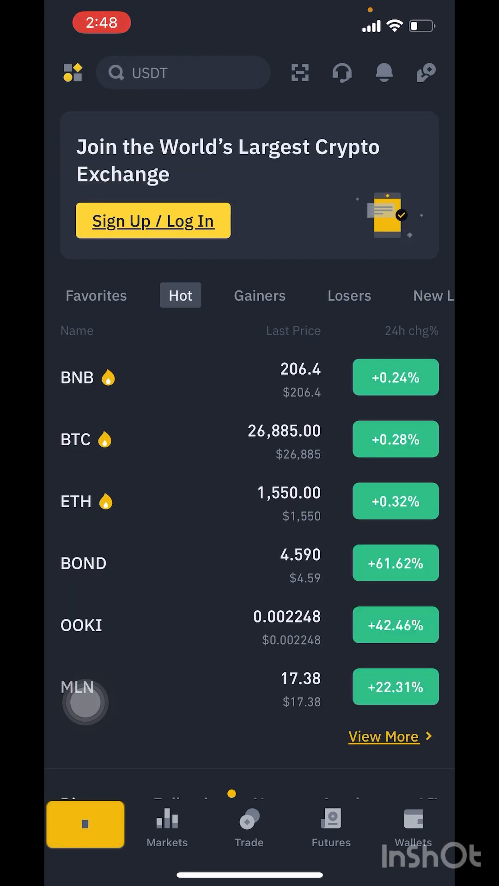
- Log in again with the phone number and password to reach security verification
{"action": "left_click", "coordinate": [152, 221]}
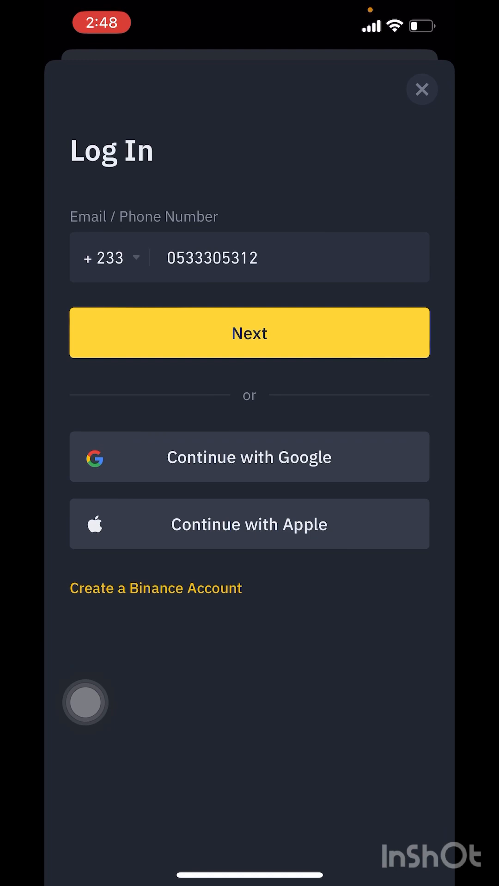
{"action": "left_click", "coordinate": [249, 333]}
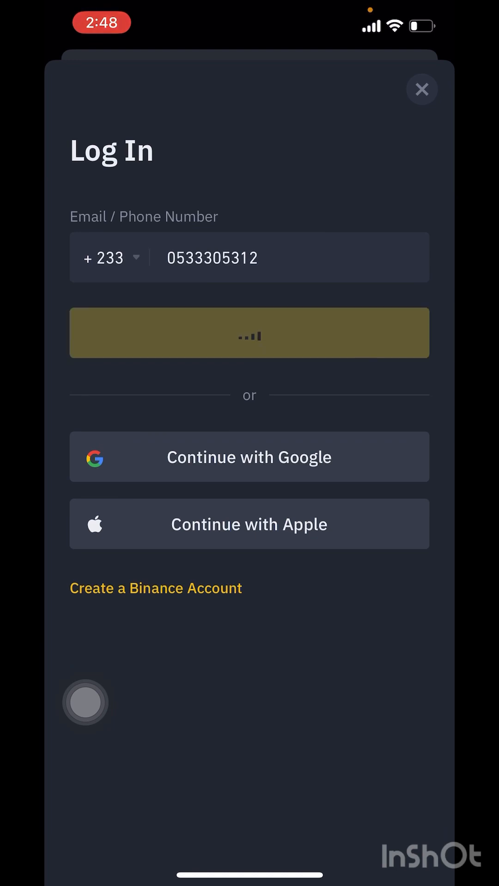
{"action": "left_click", "coordinate": [248, 332]}
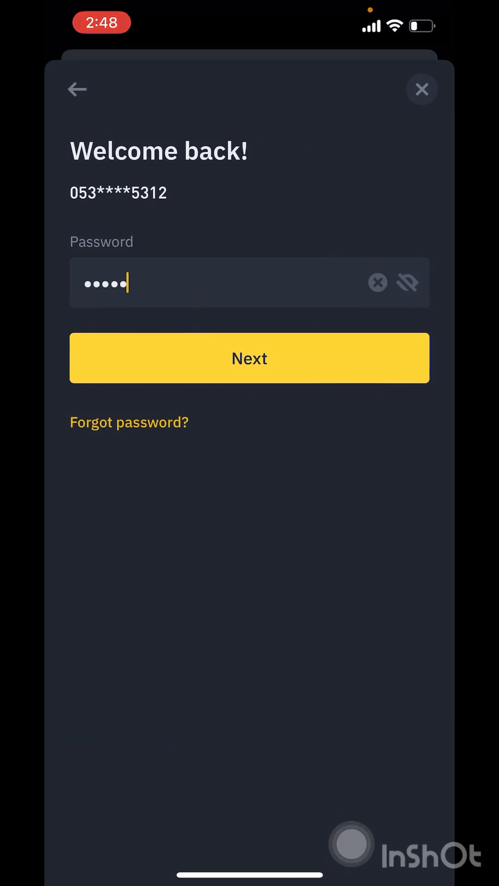
{"action": "left_click", "coordinate": [249, 358]}
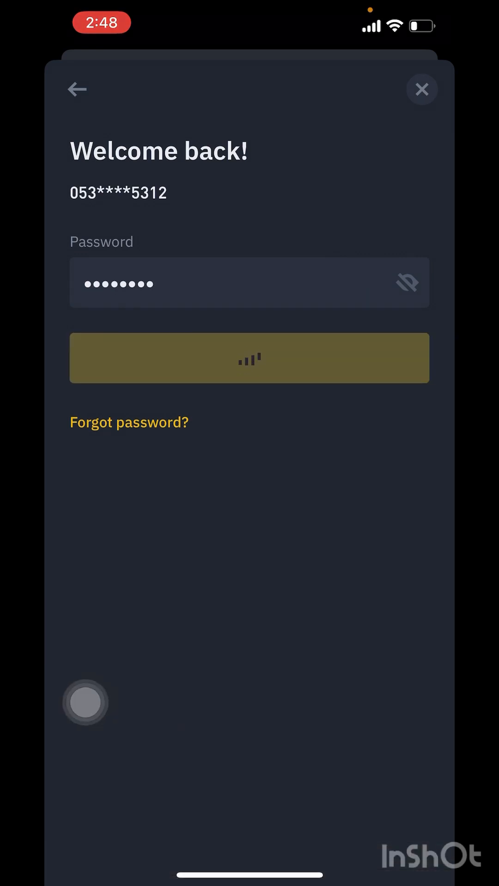
{"action": "left_click", "coordinate": [249, 358]}
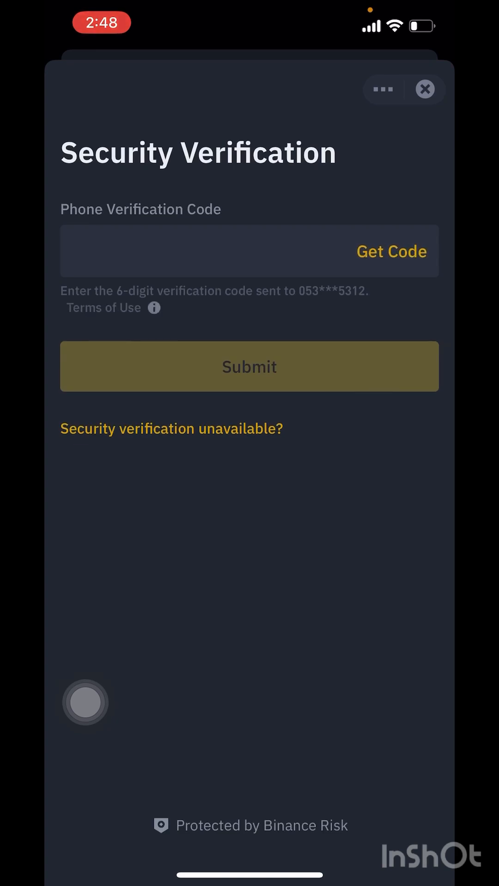
- Request and submit the SMS verification code to finish signing in
{"action": "left_click", "coordinate": [390, 251]}
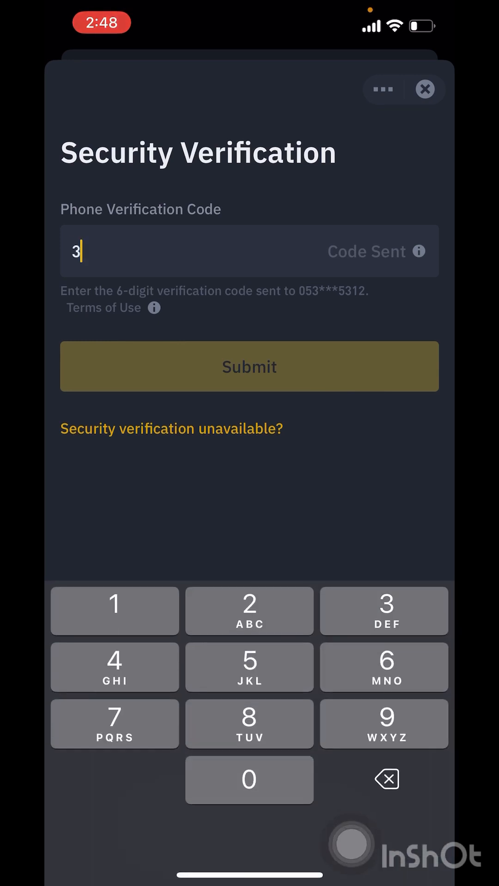
{"action": "left_click", "coordinate": [248, 612]}
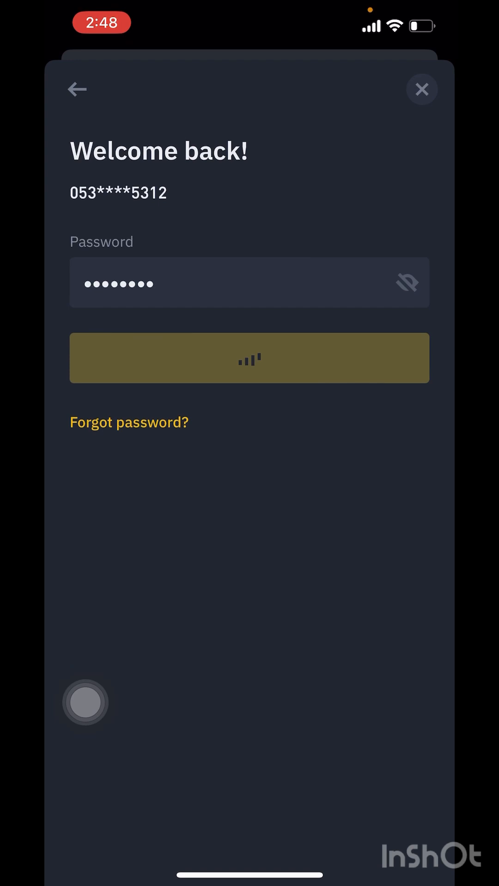
{"action": "left_click", "coordinate": [249, 358]}
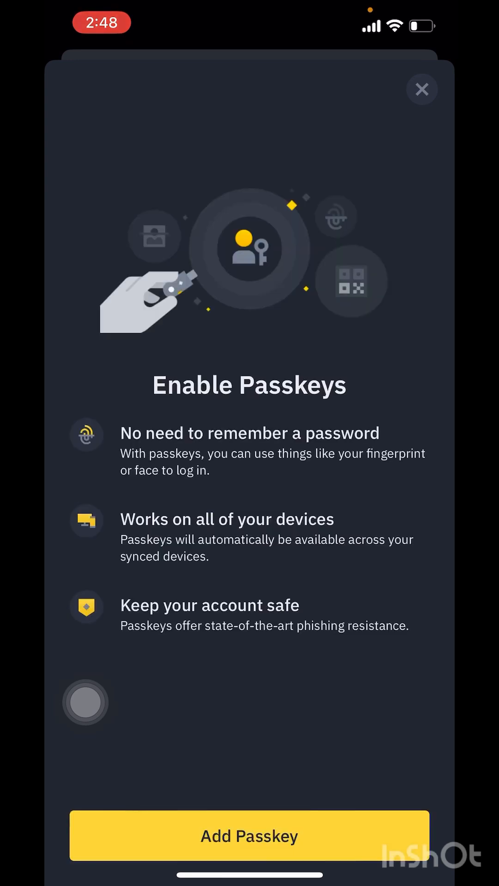
- Skip passkey setup and select Ghana as country of residence for verification
{"action": "left_click", "coordinate": [421, 89]}
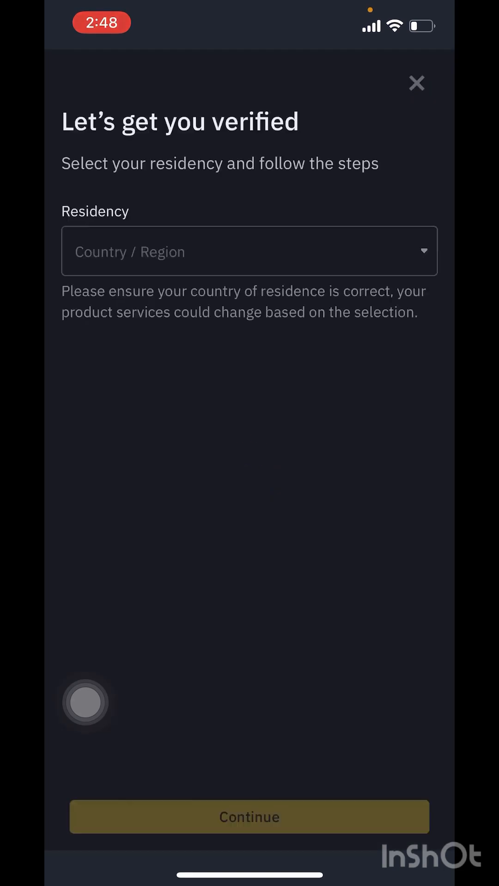
{"action": "left_click", "coordinate": [249, 251]}
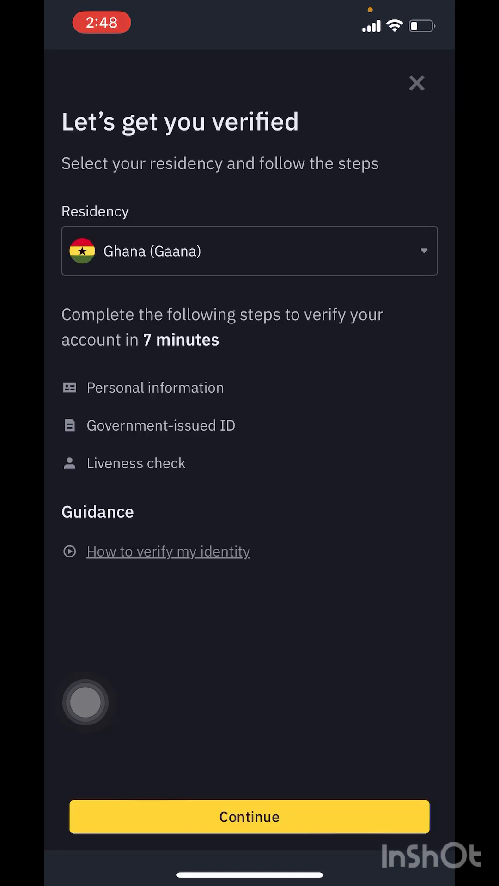
{"action": "left_click", "coordinate": [248, 817]}
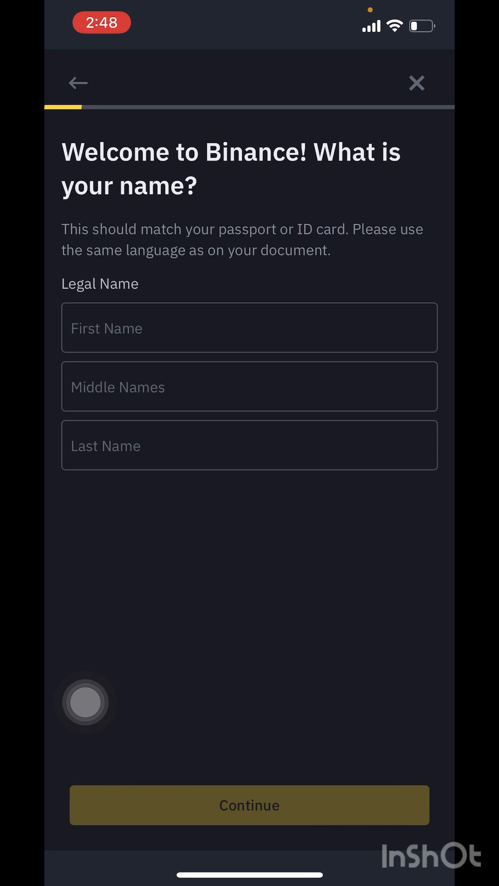
- Enter the legal name 'Oppong Ph' and submit it
{"action": "left_click", "coordinate": [249, 328]}
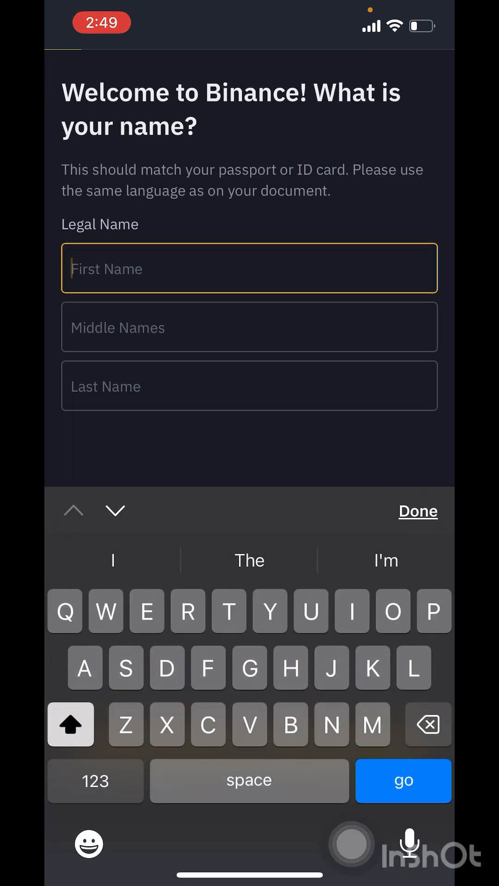
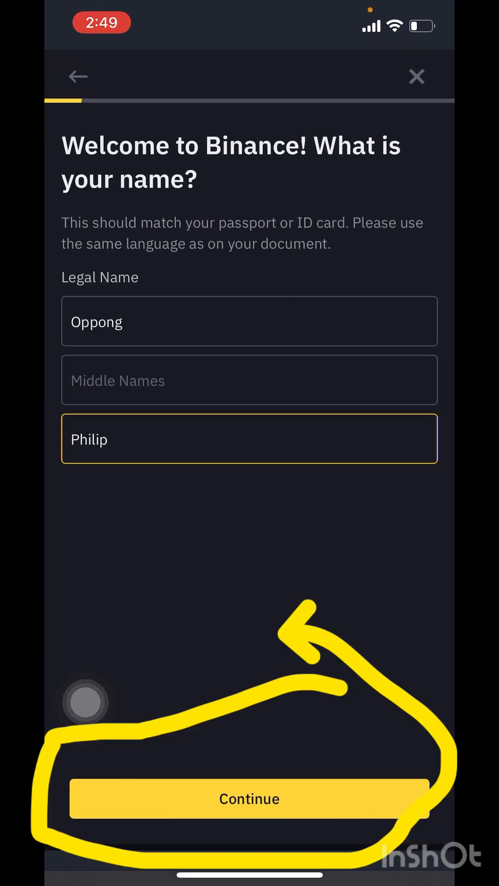
{"action": "left_click", "coordinate": [249, 798]}
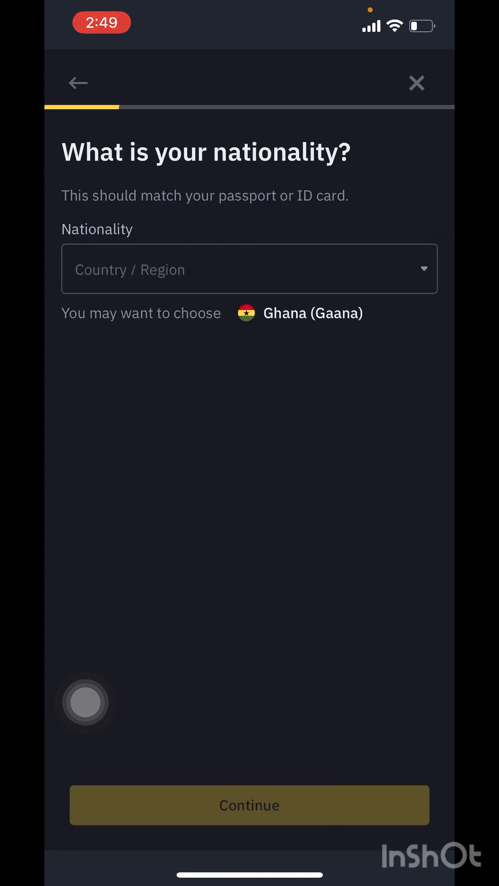
- Choose Ghana as nationality, then back out and request to exit verification
{"action": "left_click", "coordinate": [249, 269]}
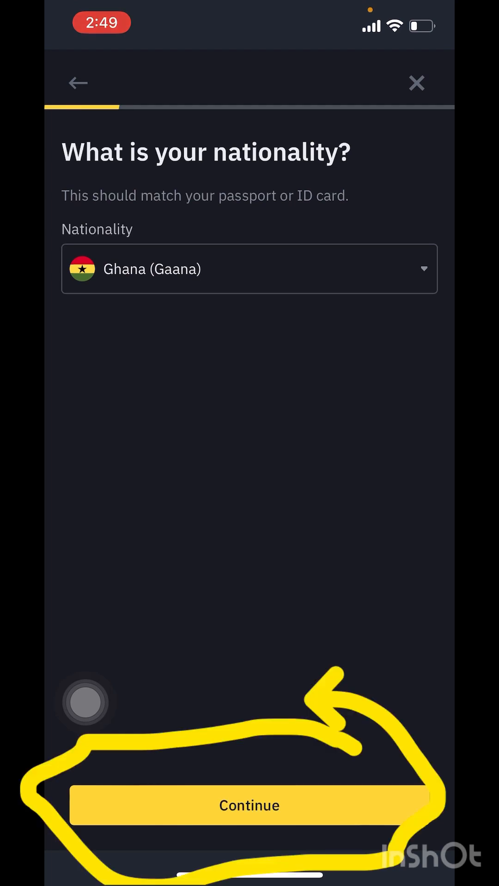
{"action": "left_click", "coordinate": [249, 805]}
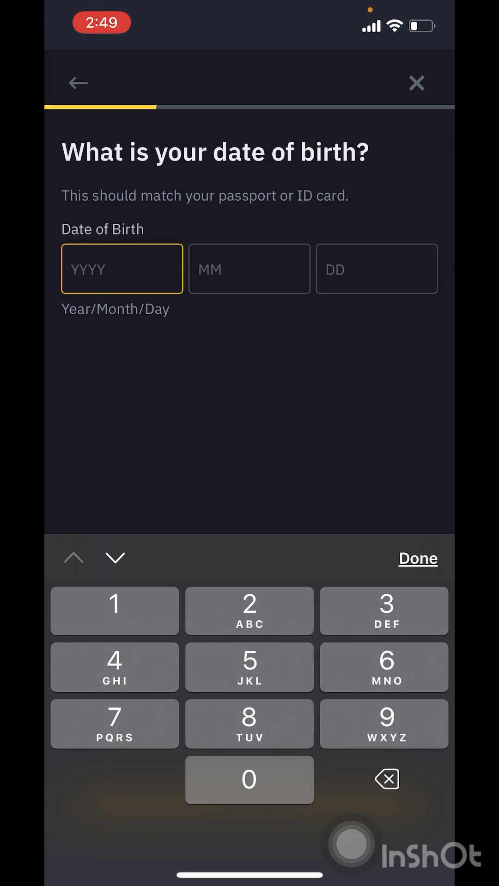
{"action": "left_click", "coordinate": [416, 559]}
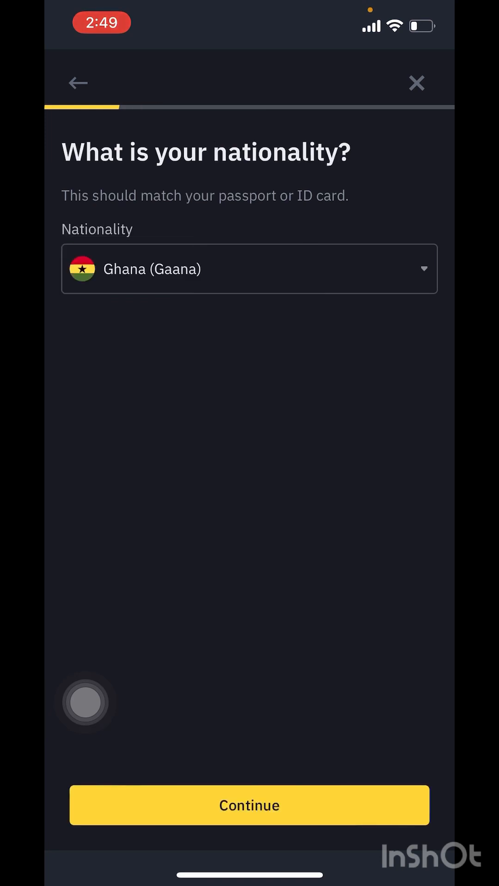
{"action": "left_click", "coordinate": [248, 805]}
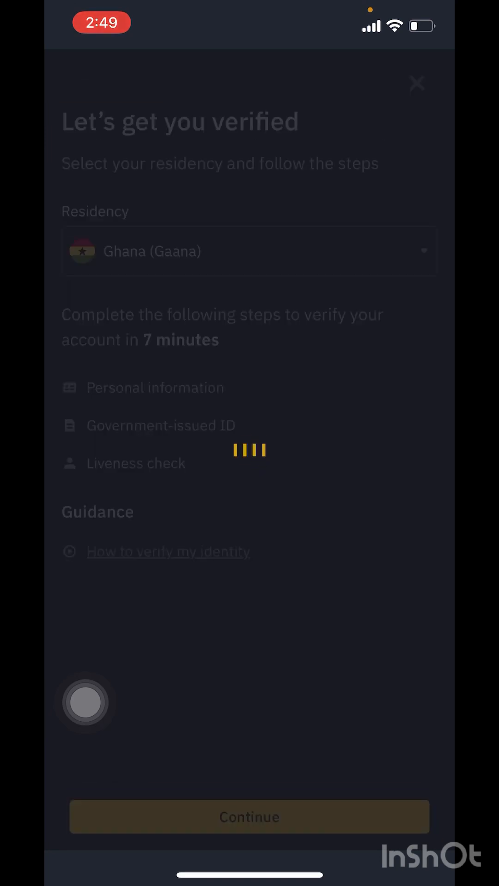
{"action": "left_click", "coordinate": [416, 83]}
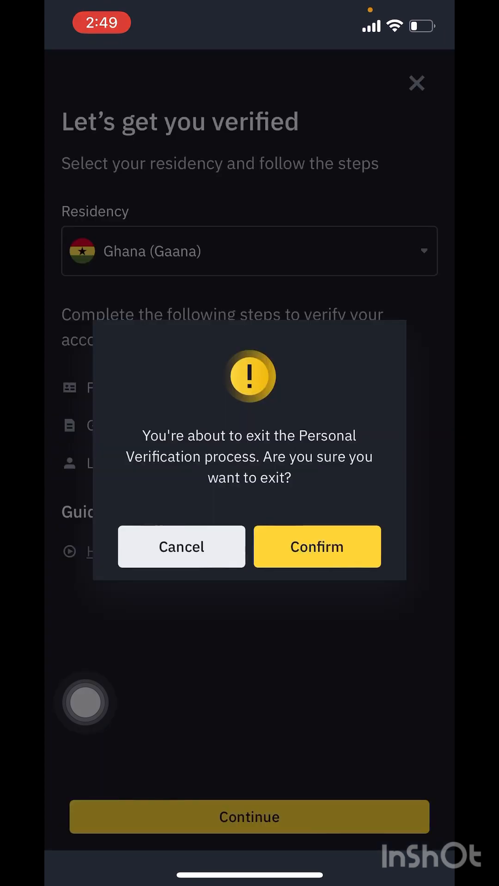
- Confirm exiting verification, view the wallet, and open P2P trading
{"action": "left_click", "coordinate": [315, 547]}
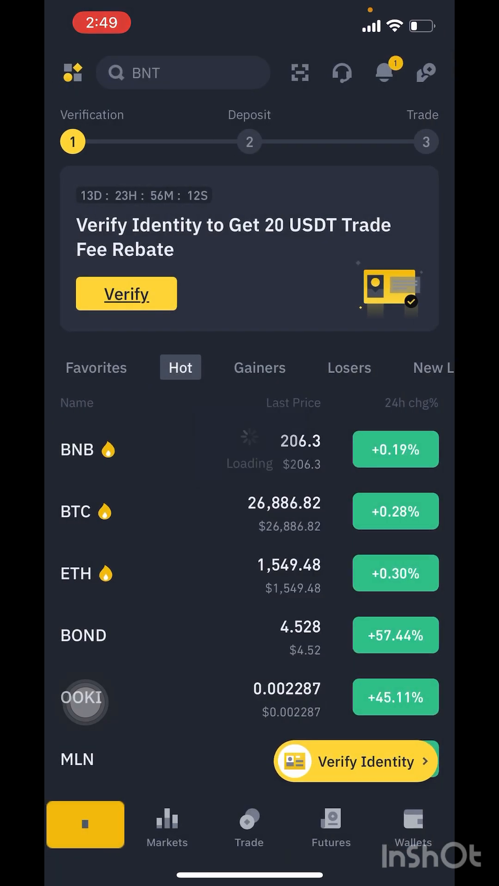
{"action": "left_click", "coordinate": [413, 826]}
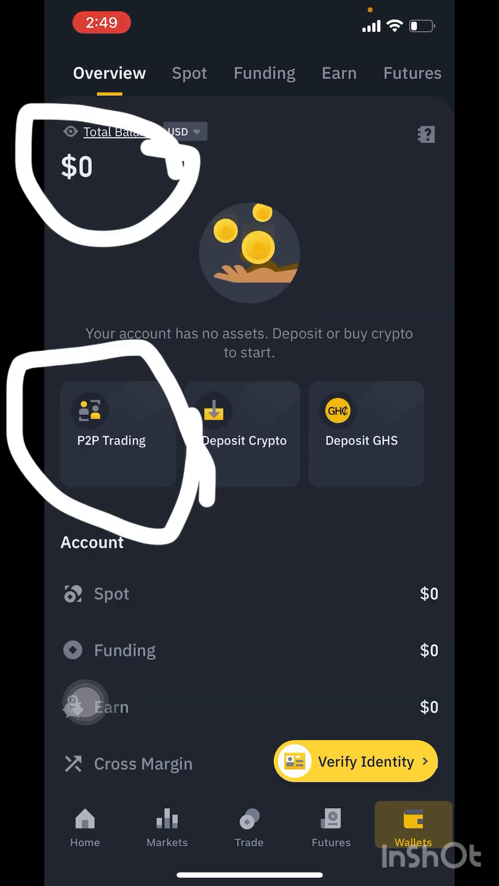
{"action": "left_click", "coordinate": [111, 434]}
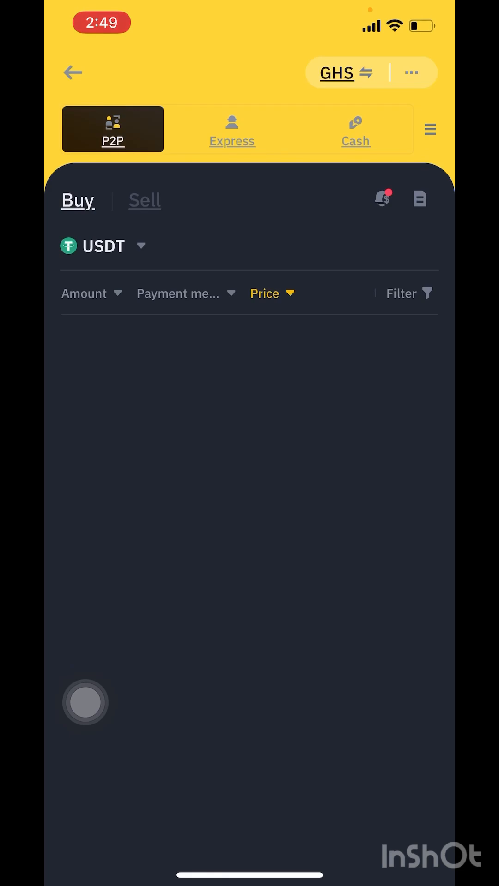
- Browse USDT sell listings in GHS, then return to buy listings
{"action": "left_click", "coordinate": [144, 200]}
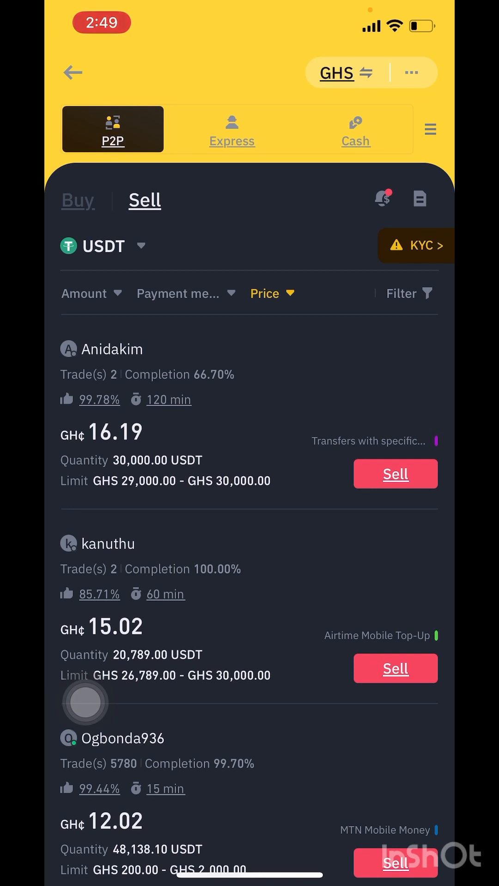
{"action": "left_click", "coordinate": [78, 200]}
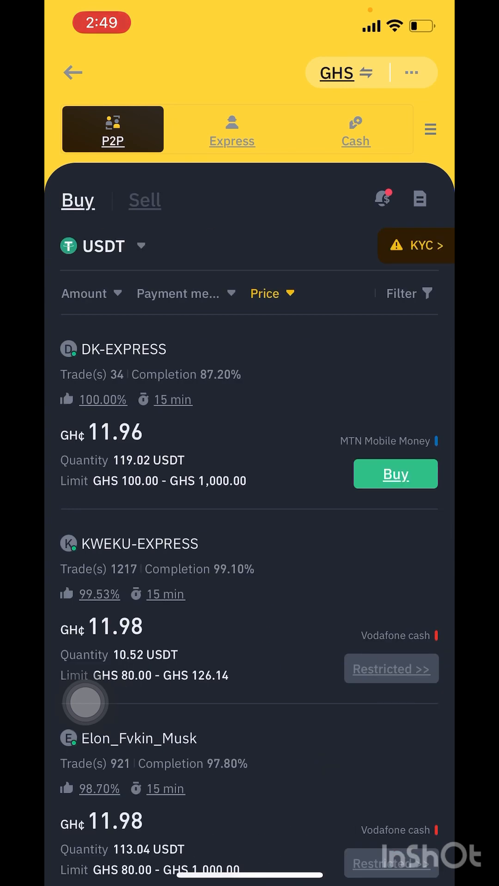